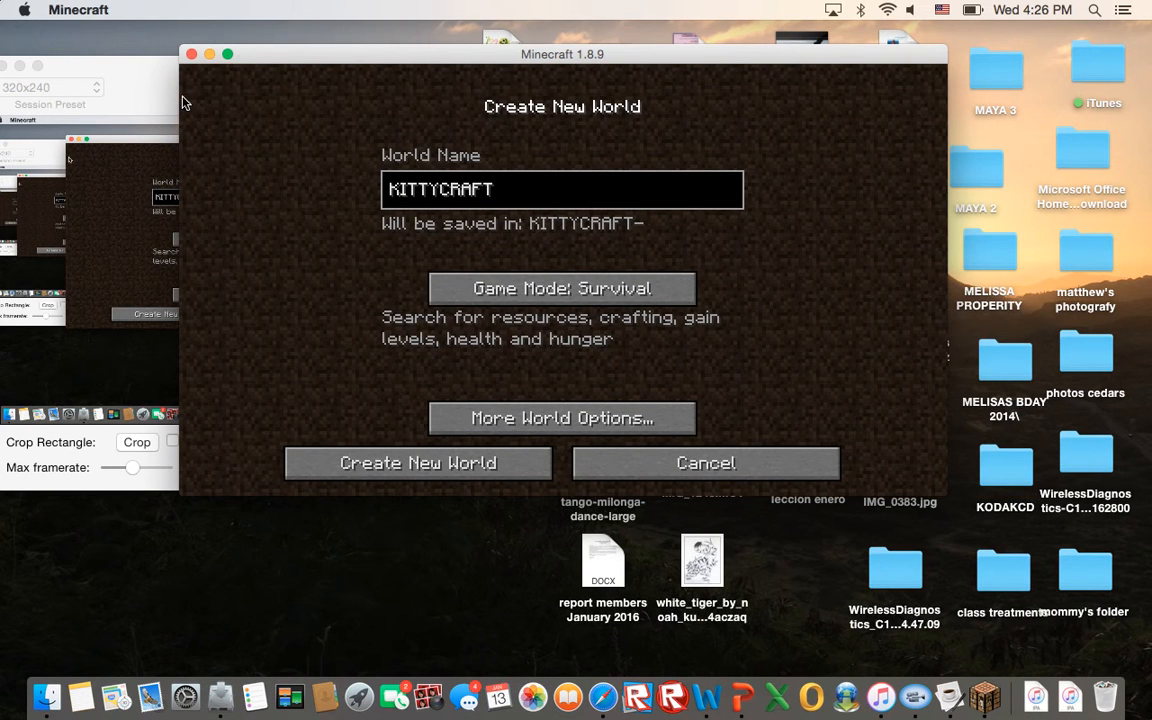
mouse_move(364, 216)
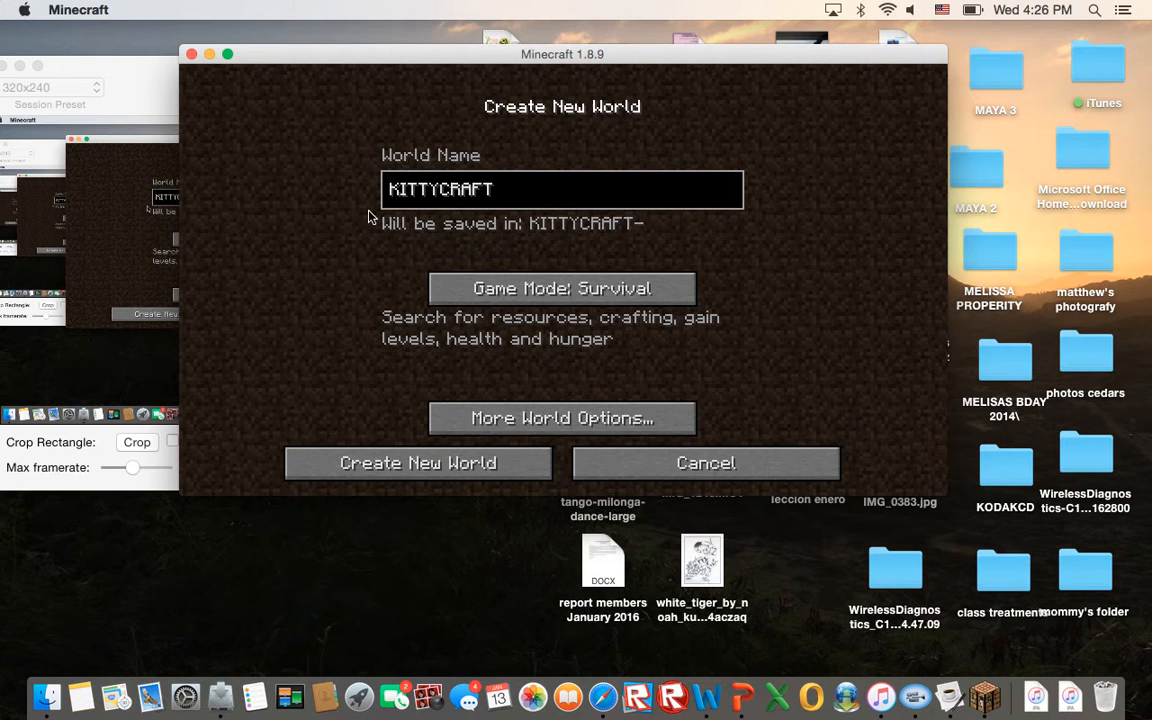
mouse_move(78, 4)
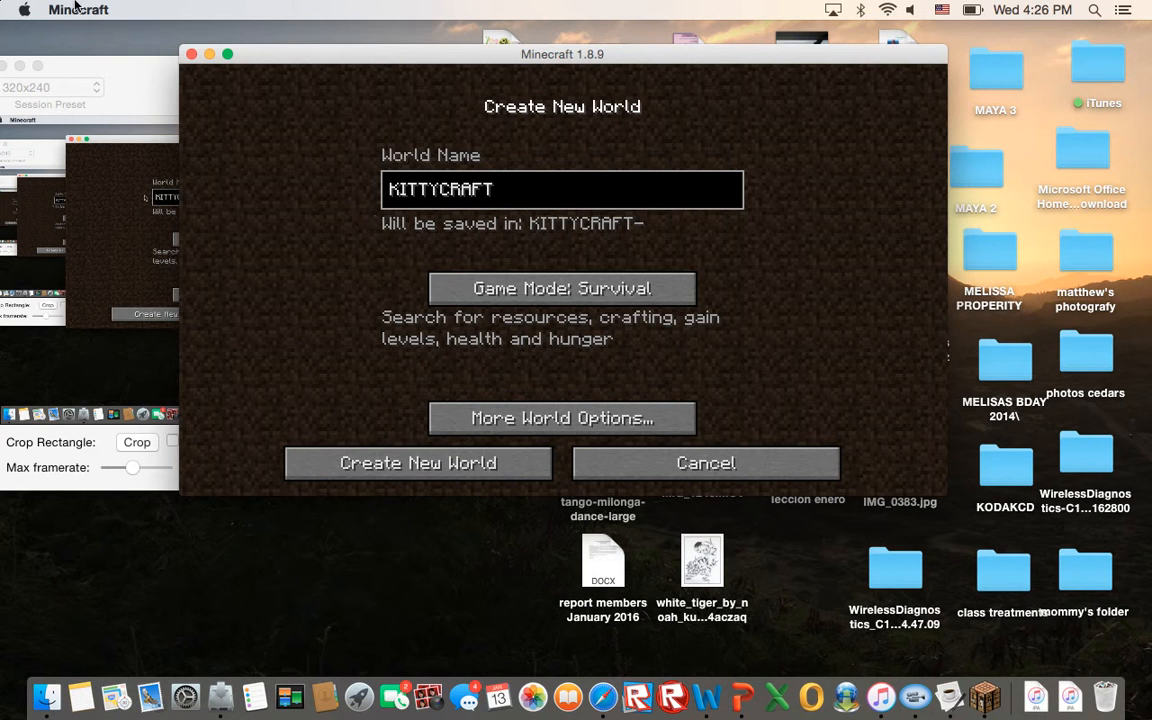